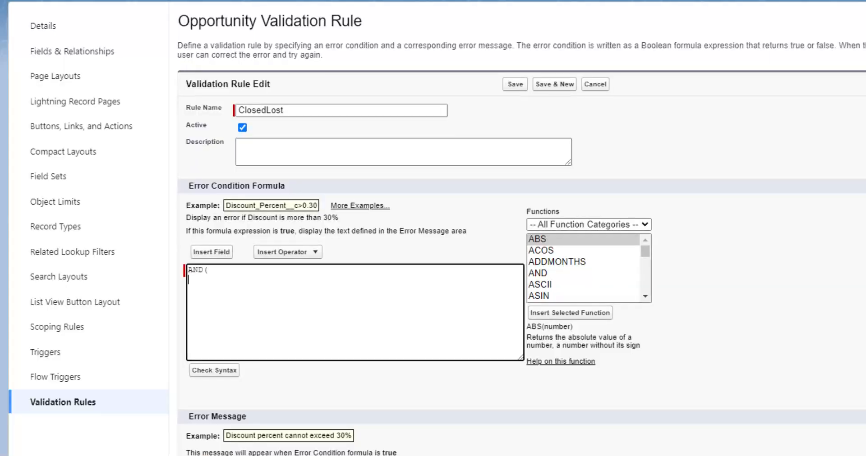
{"action": "type", "text": "ISPICKVAL(St"}
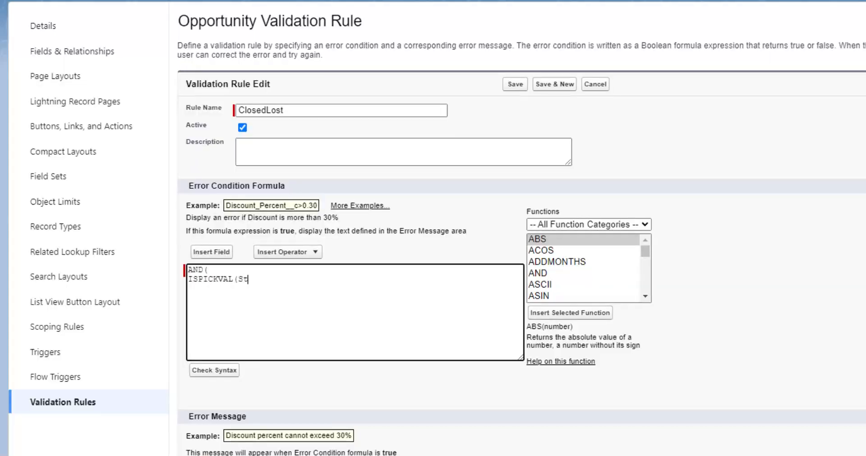
{"action": "type", "text": "ageName, \"Closed Lost"}
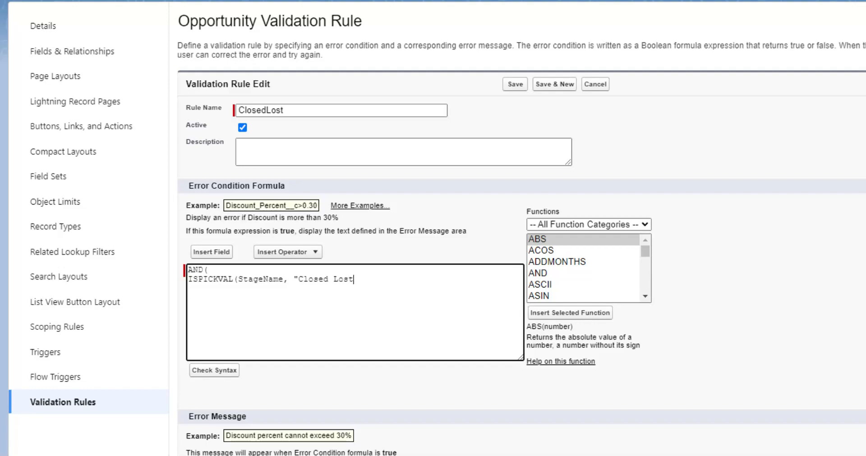
{"action": "type", "text": "\"),"}
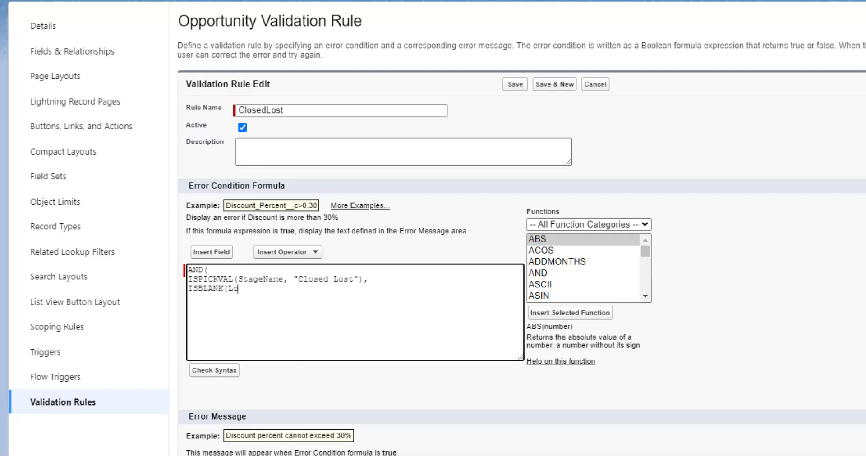